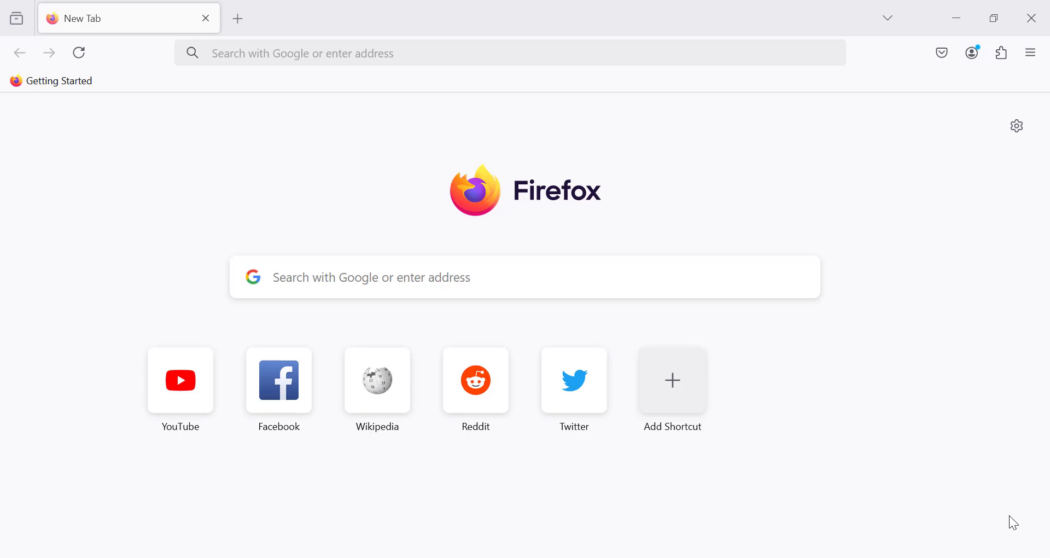
Open Firefox Settings from the main application menu
{"action": "left_click", "coordinate": [1030, 53]}
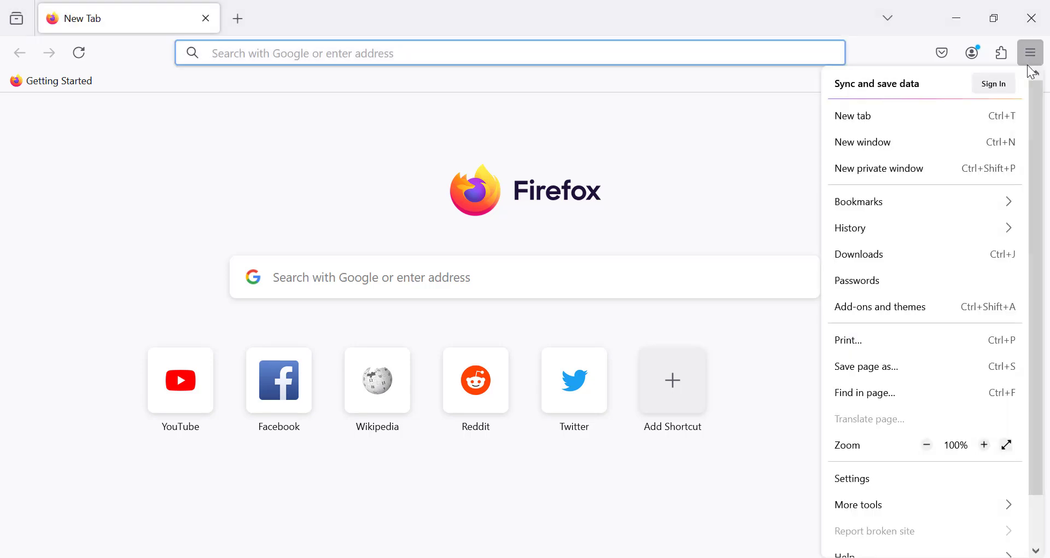
{"action": "mouse_move", "coordinate": [898, 392]}
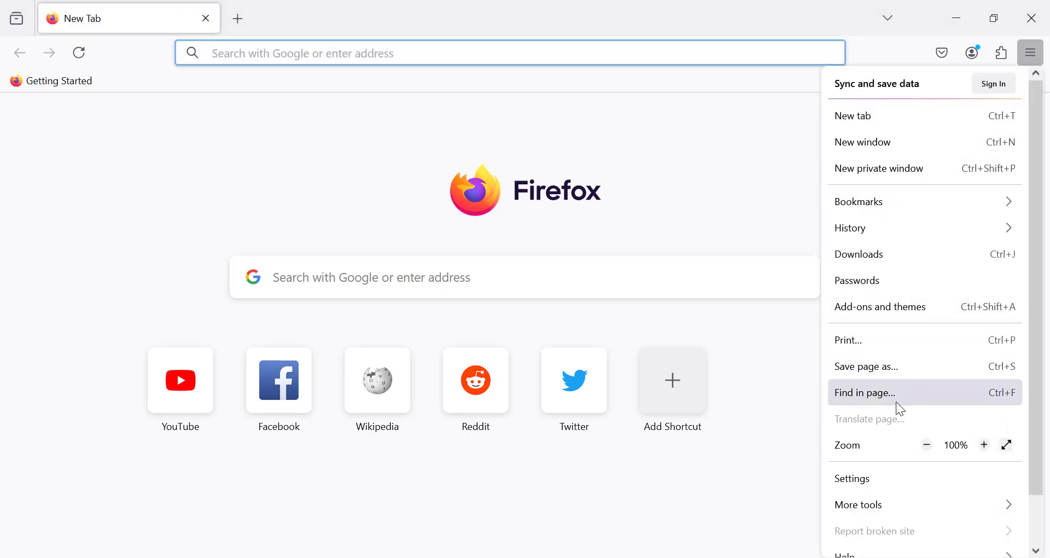
{"action": "left_click", "coordinate": [852, 478]}
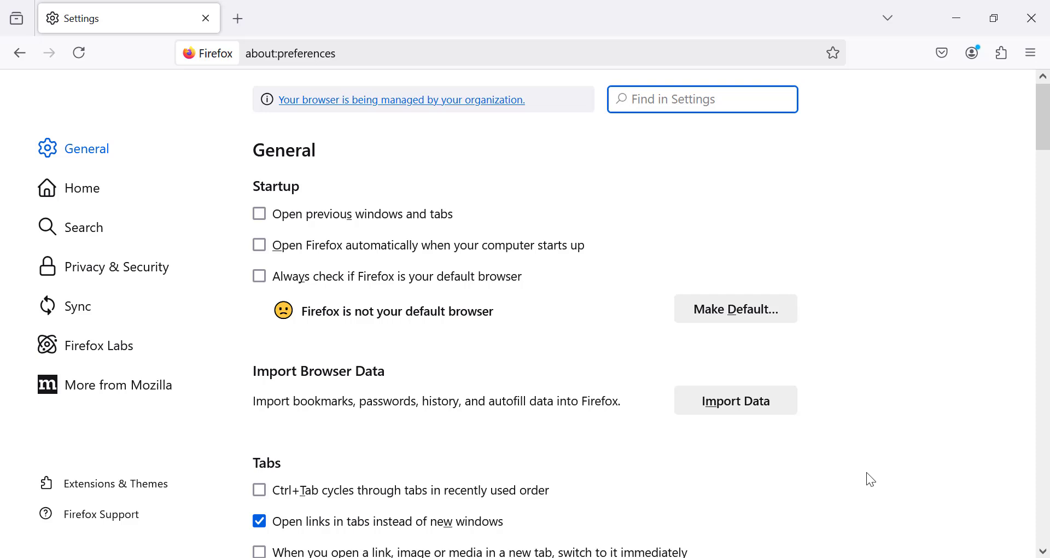
{"action": "mouse_move", "coordinate": [735, 400]}
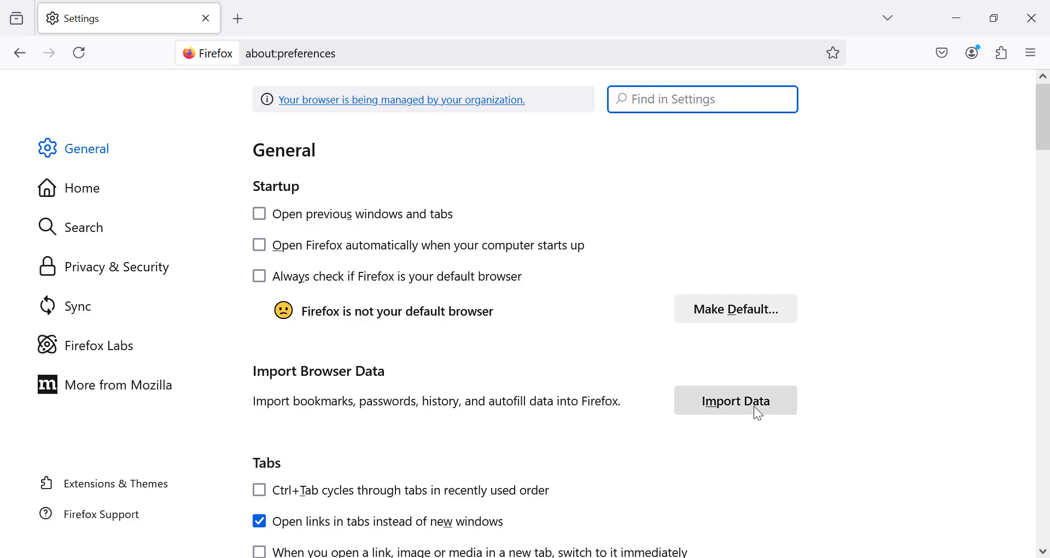
Open the Import Browser Data dialog from the General settings
{"action": "left_click", "coordinate": [734, 400]}
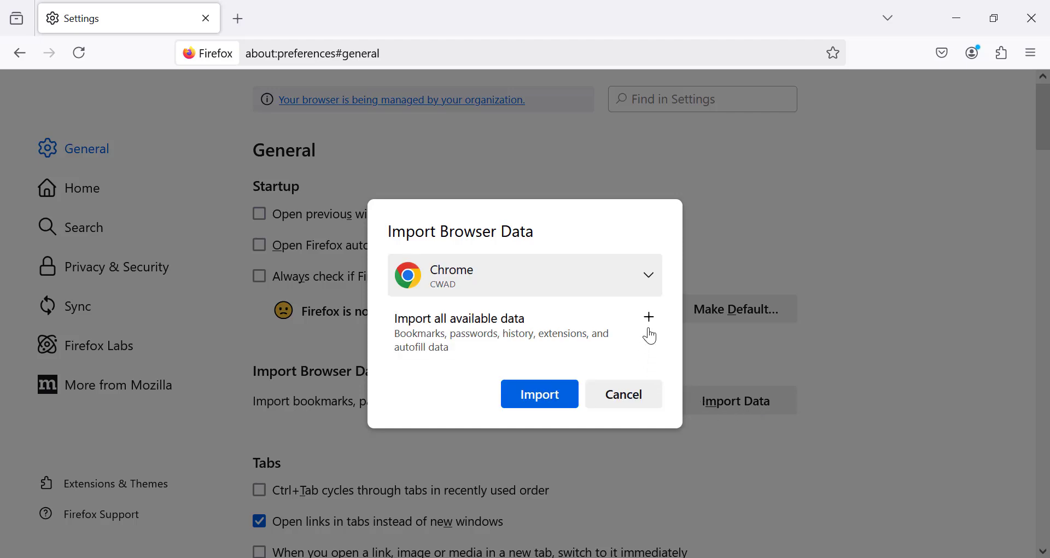
Import all Chrome data: bookmarks, passwords, history, extensions and autofill
{"action": "left_click", "coordinate": [648, 316]}
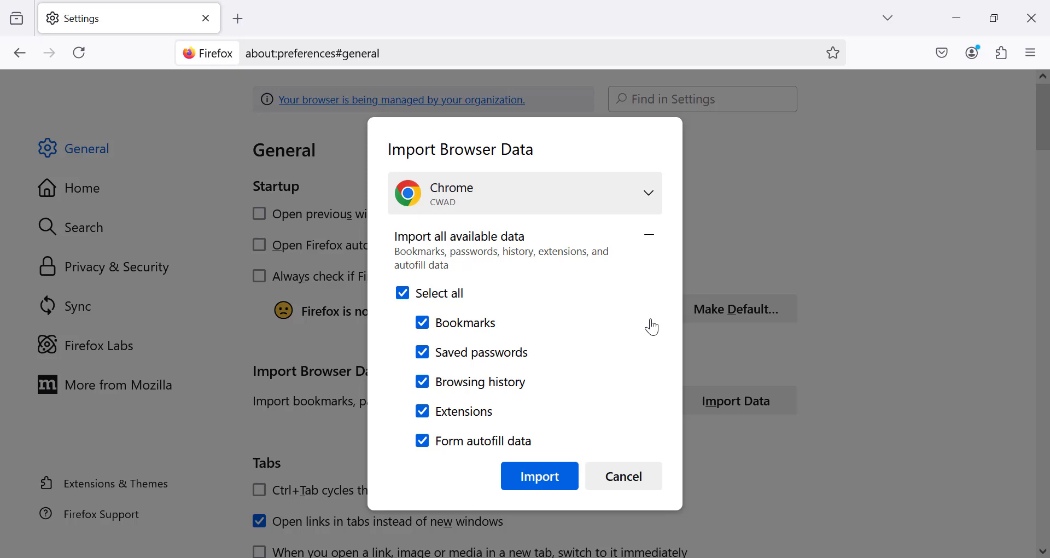
{"action": "mouse_move", "coordinate": [635, 349]}
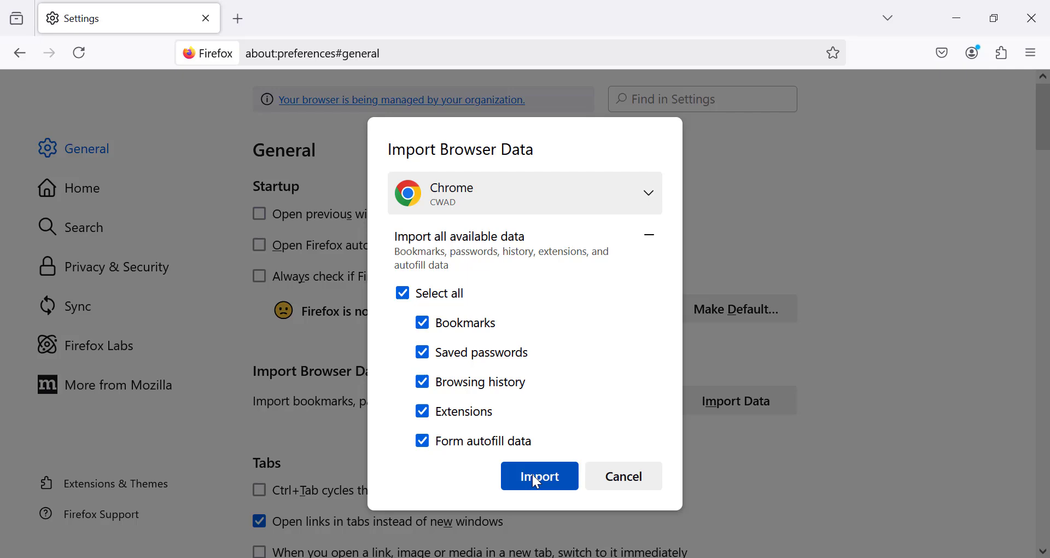
{"action": "left_click", "coordinate": [539, 476]}
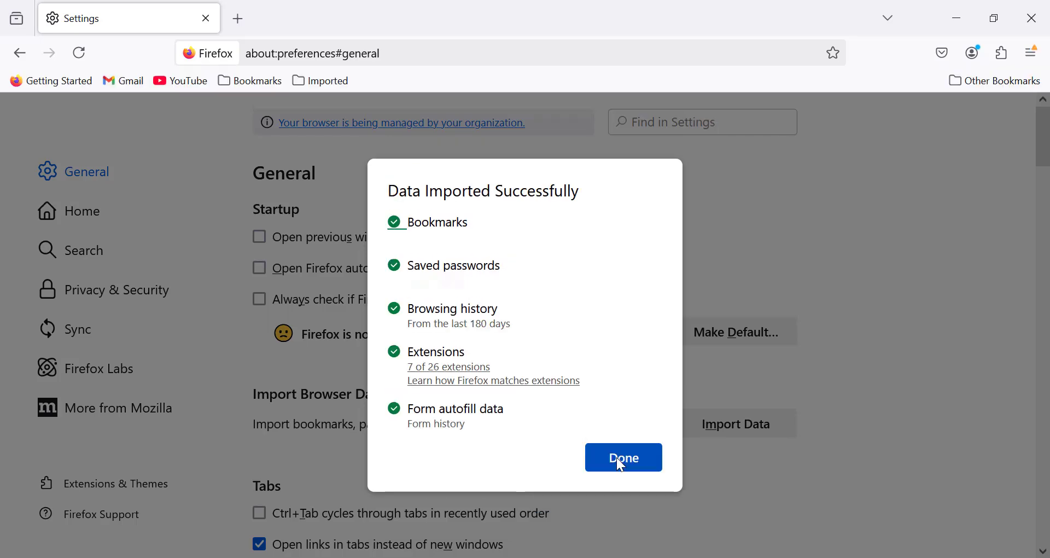
{"action": "left_click", "coordinate": [622, 457]}
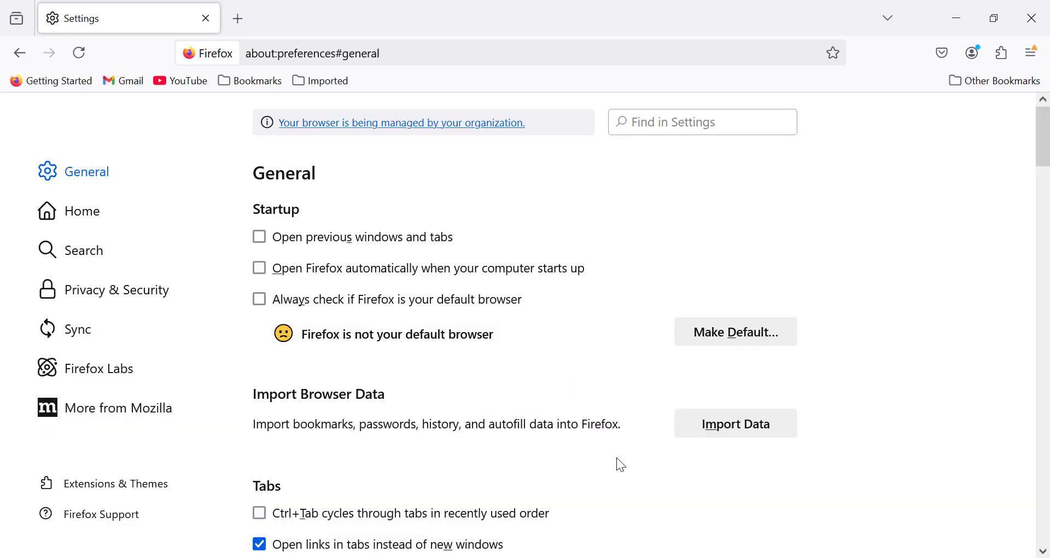